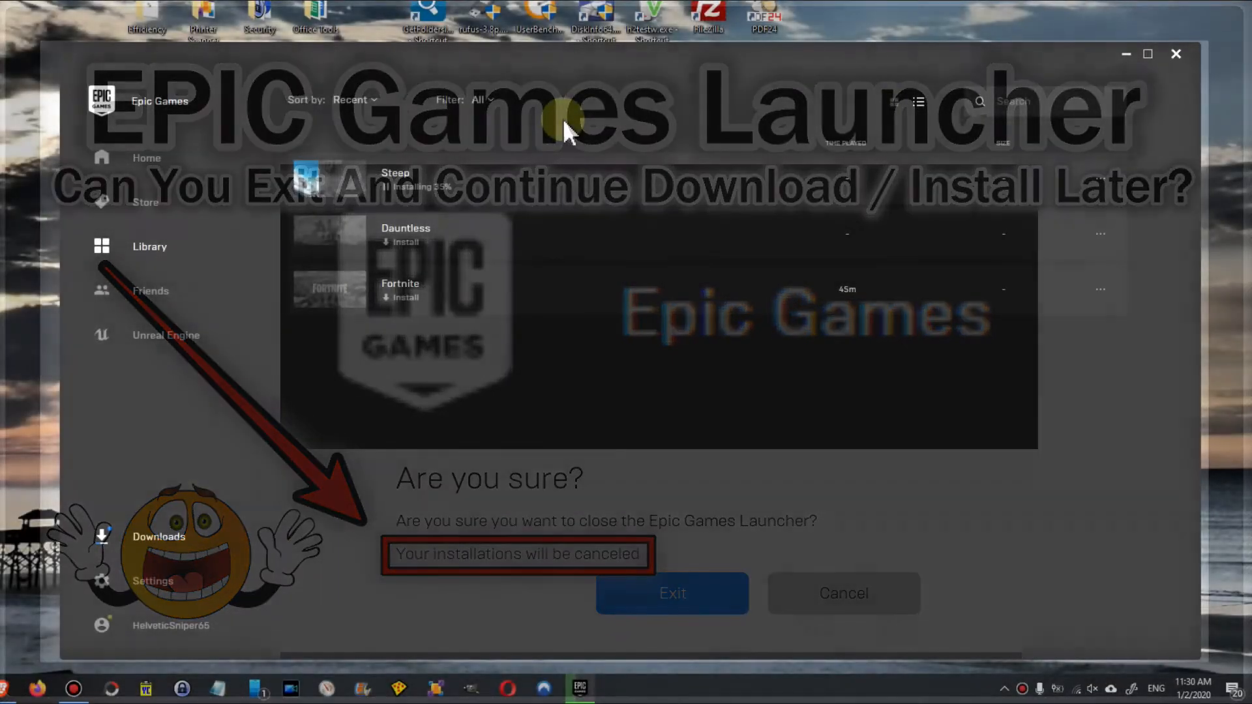
Step: Try exiting the launcher from its tray menu, then back out of the close prompt
{"action": "left_click", "coordinate": [843, 593]}
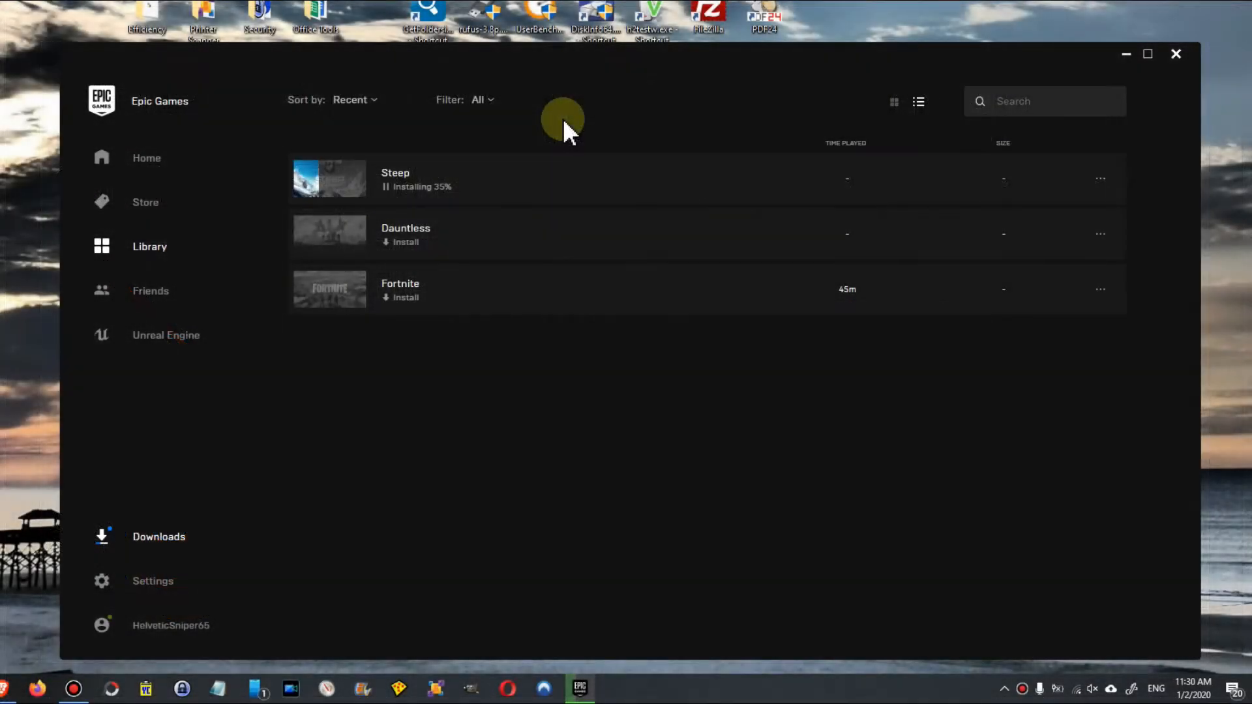
{"action": "mouse_move", "coordinate": [678, 160]}
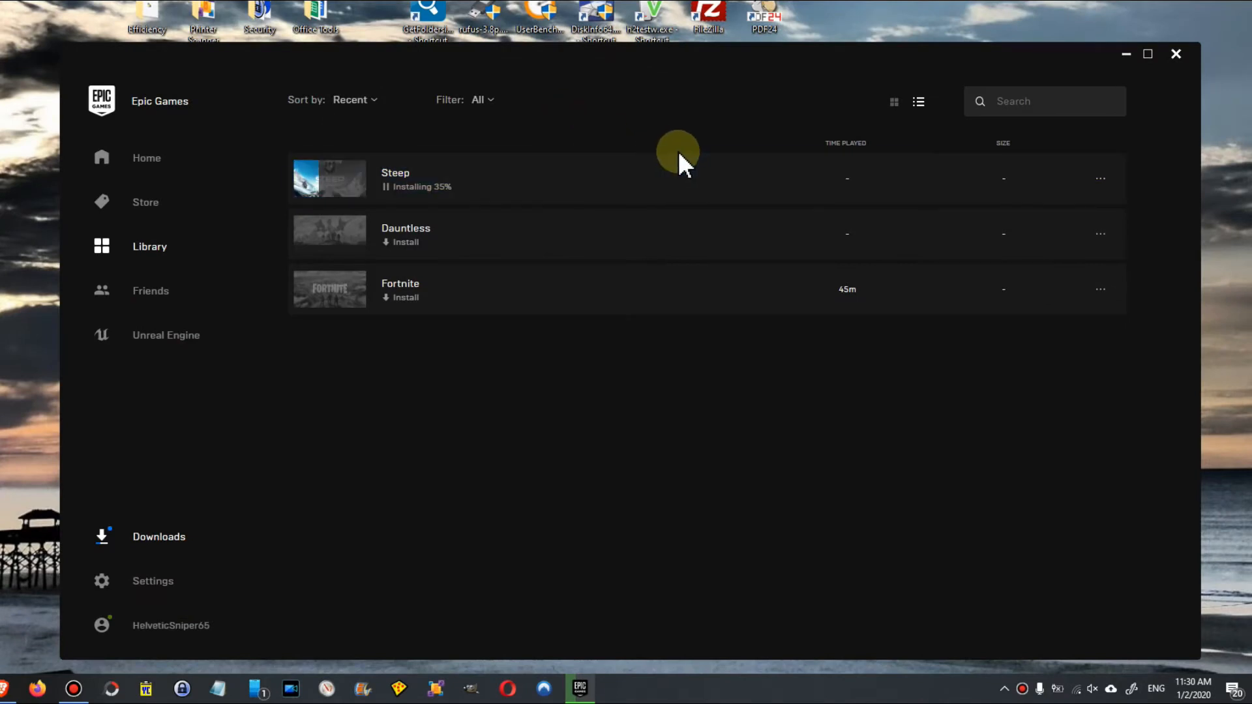
{"action": "mouse_move", "coordinate": [611, 178]}
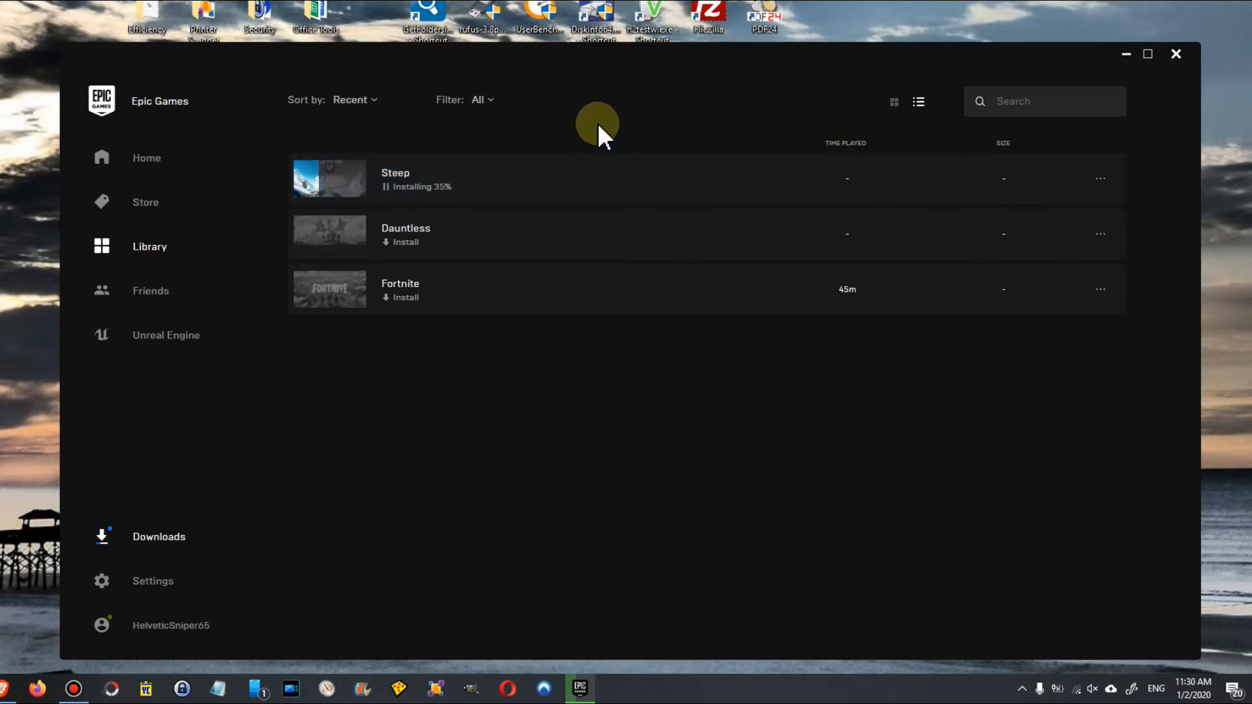
{"action": "mouse_move", "coordinate": [618, 132]}
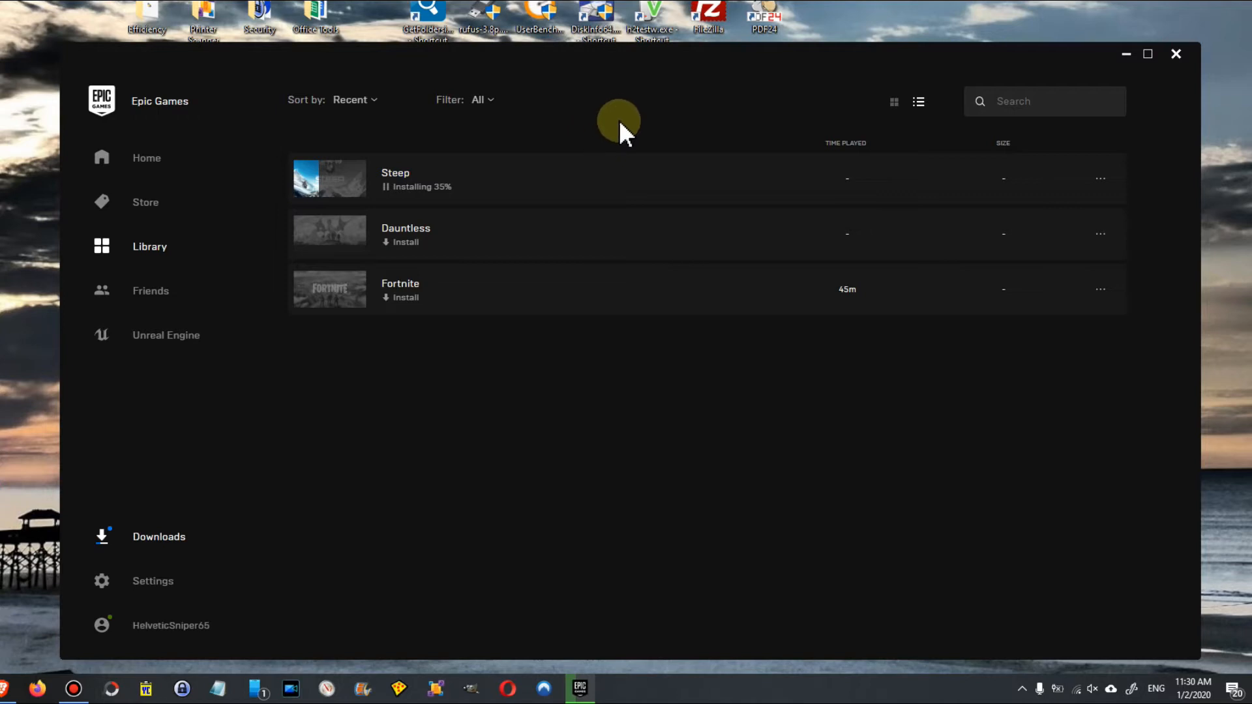
{"action": "left_click", "coordinate": [627, 178]}
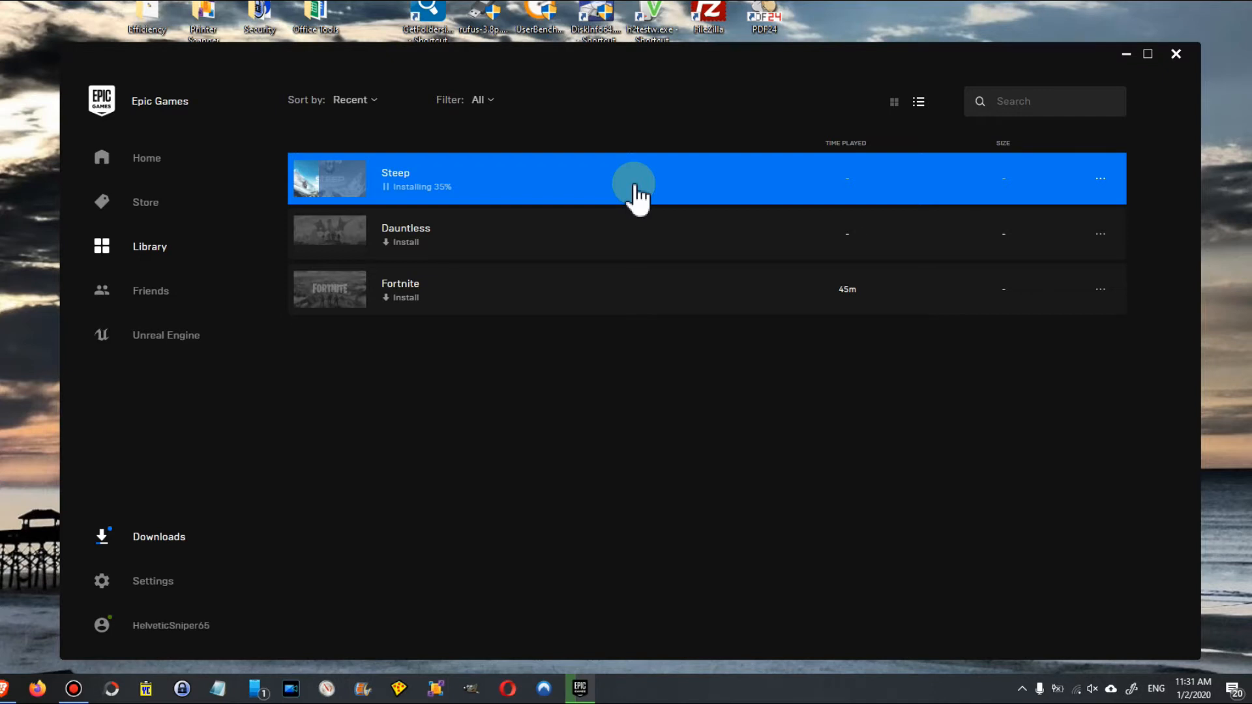
{"action": "mouse_move", "coordinate": [1010, 658]}
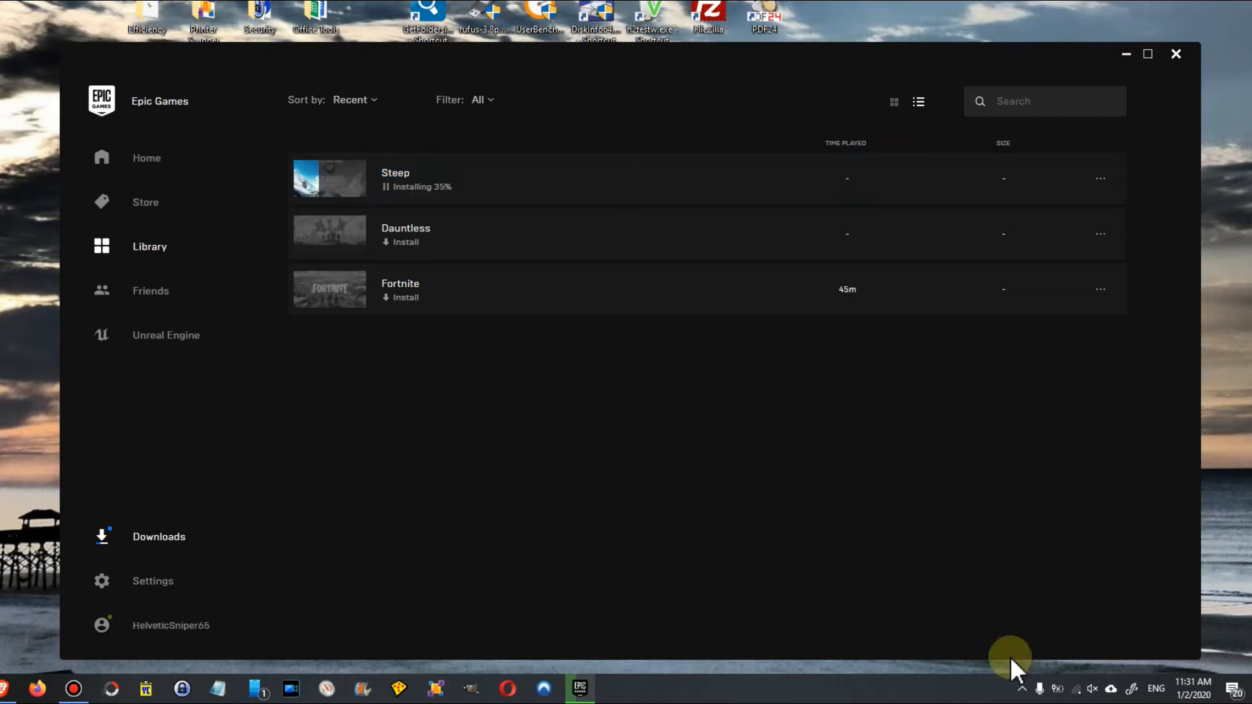
{"action": "left_click", "coordinate": [1021, 689]}
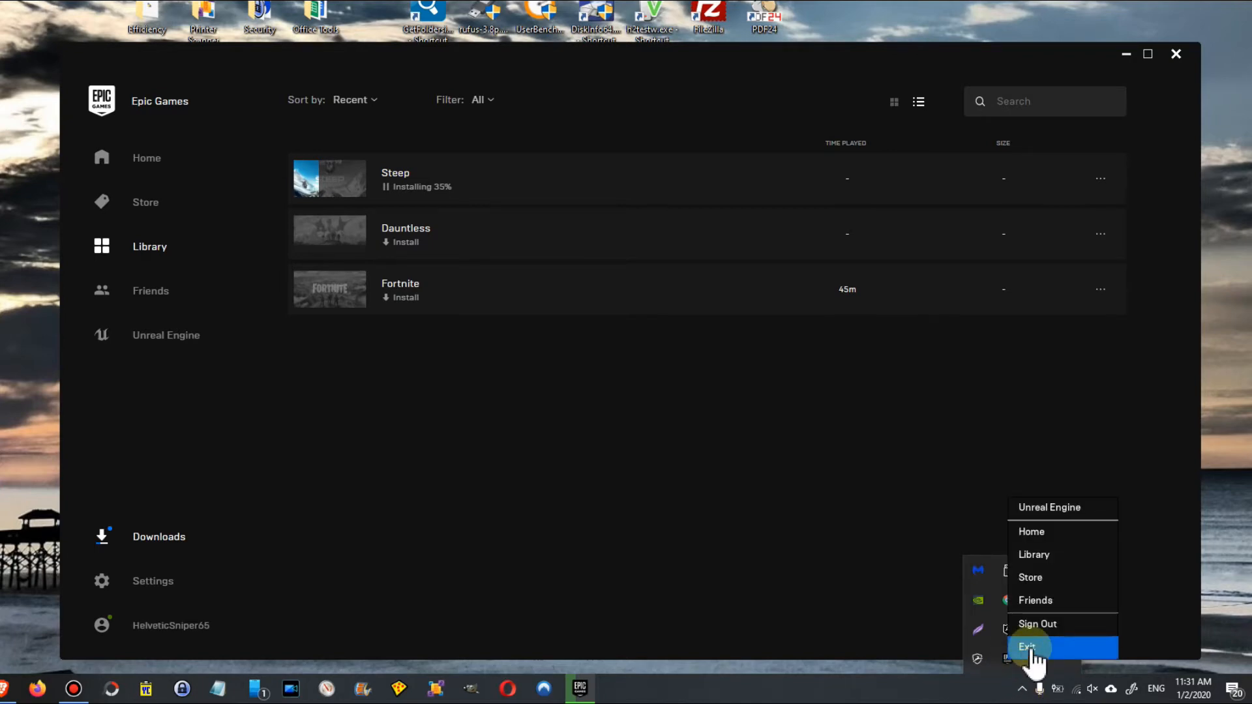
{"action": "left_click", "coordinate": [1027, 647]}
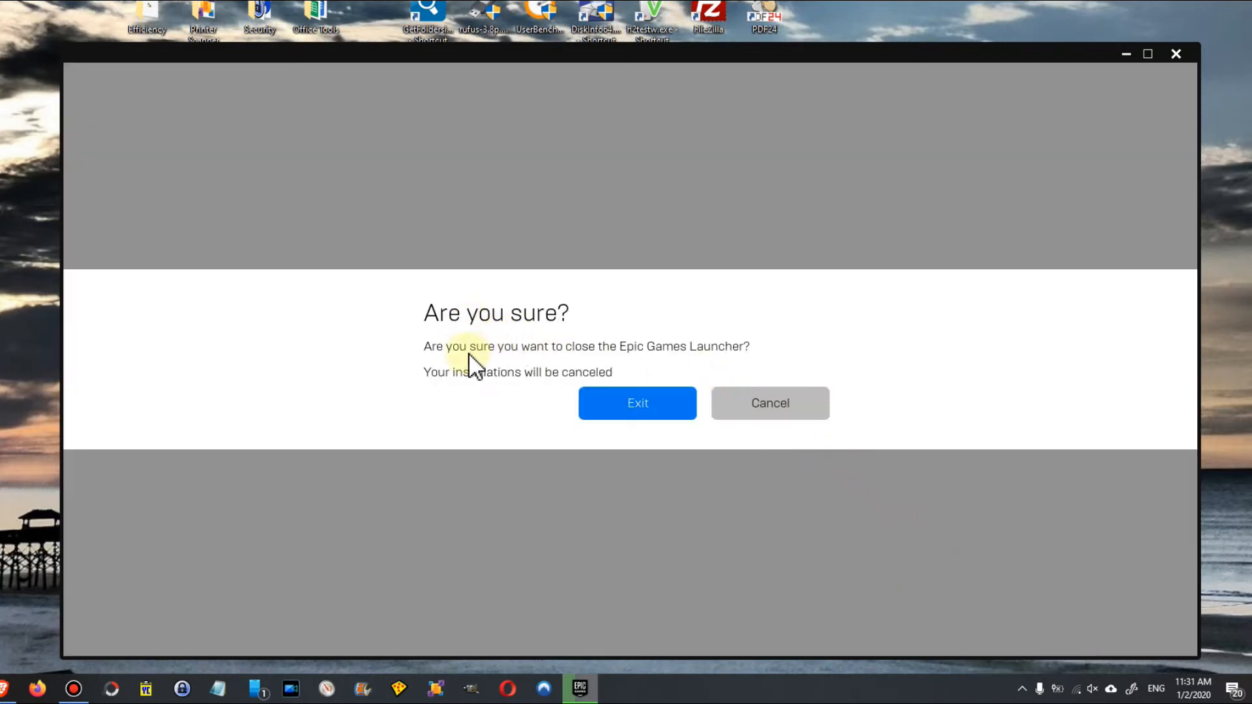
{"action": "mouse_move", "coordinate": [661, 365]}
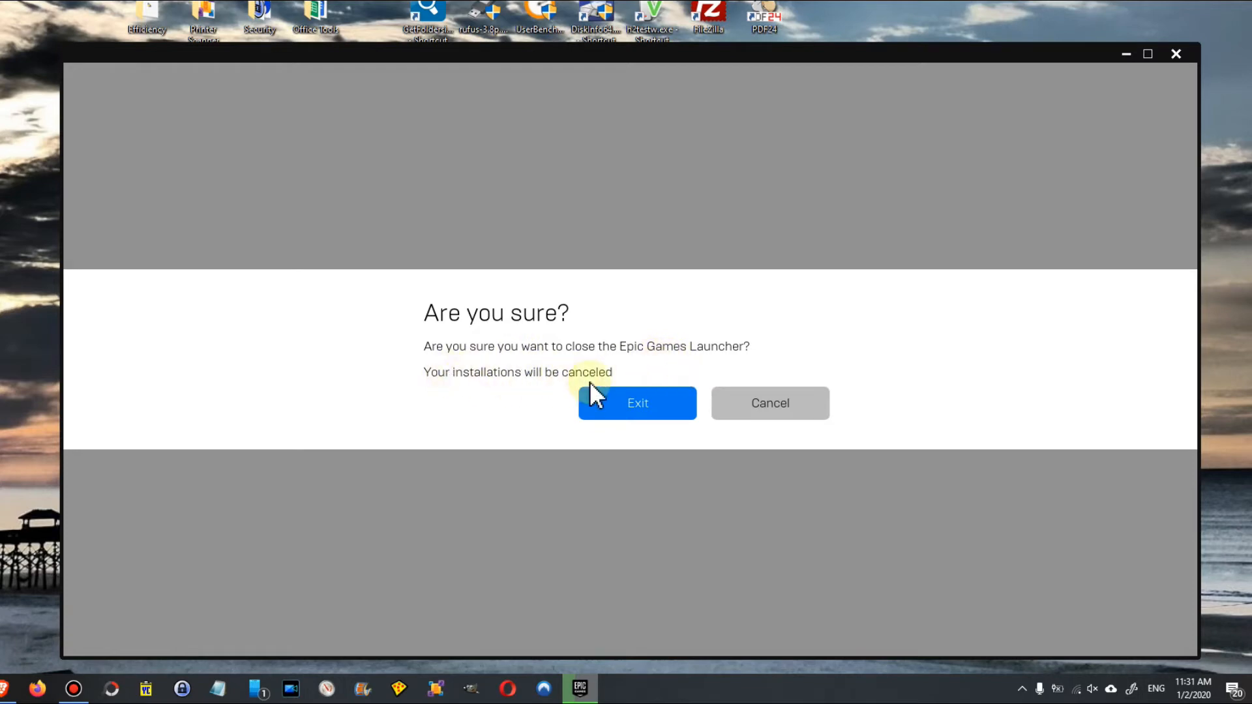
{"action": "mouse_move", "coordinate": [659, 393]}
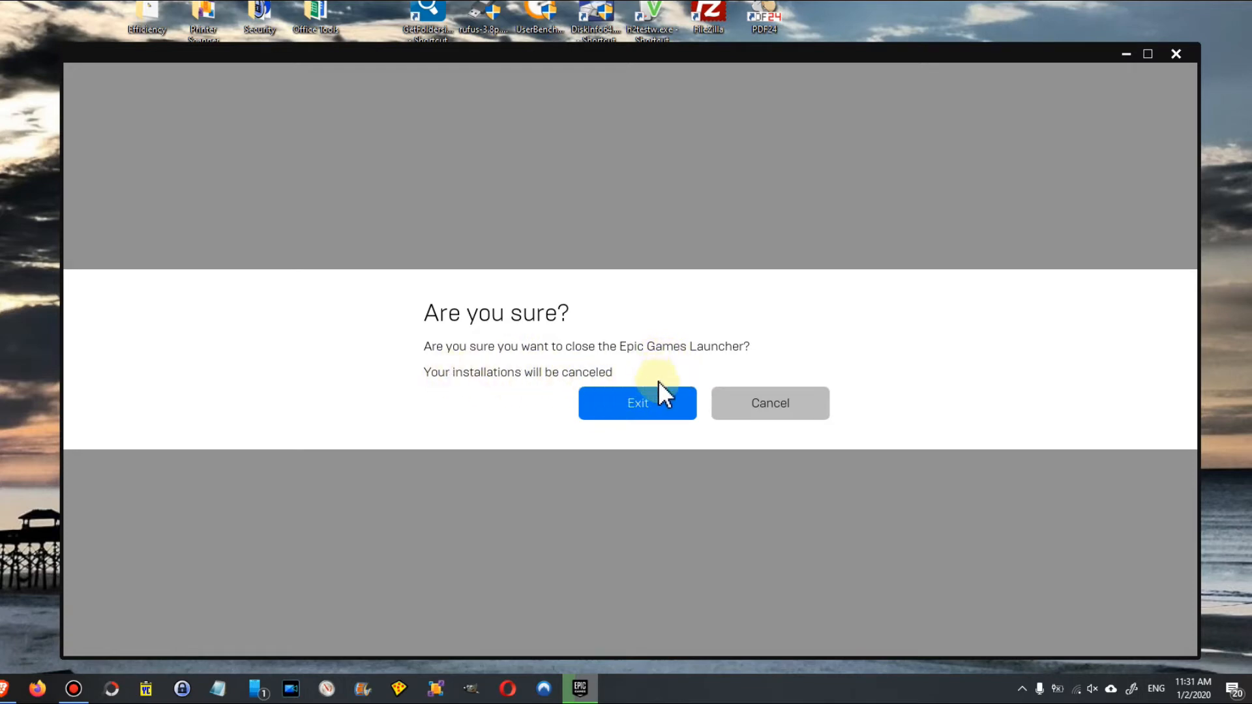
{"action": "mouse_move", "coordinate": [1078, 184]}
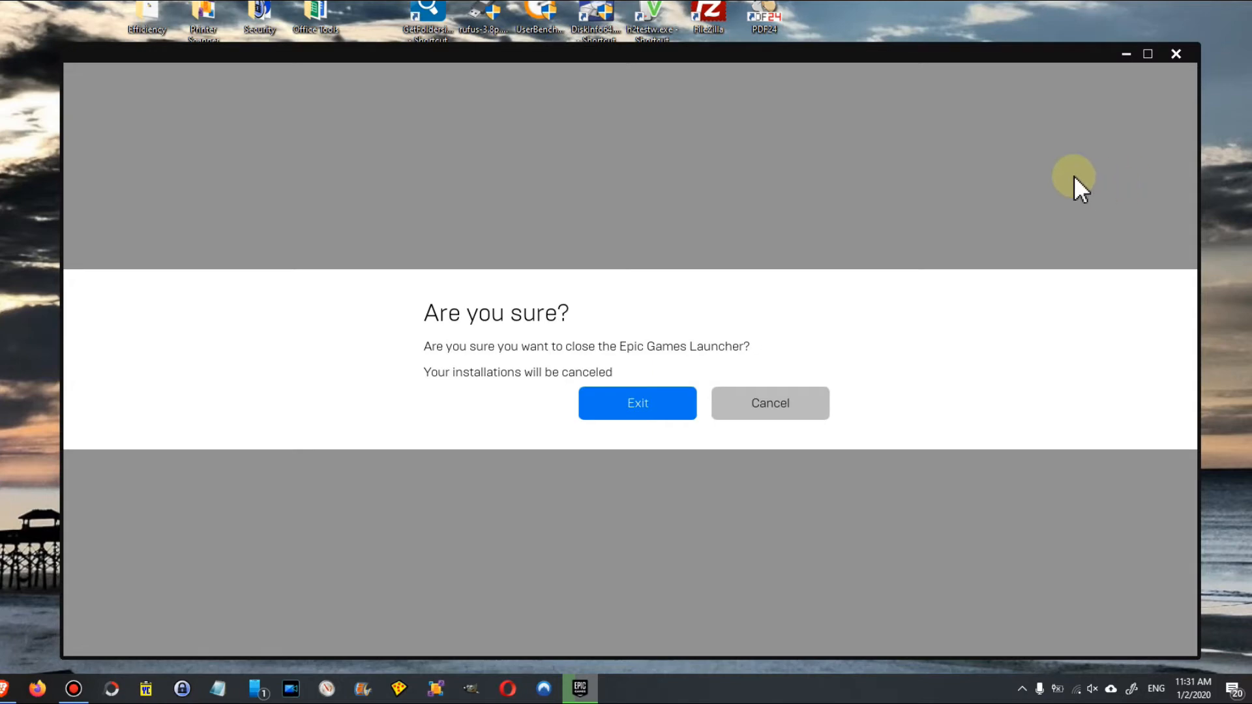
{"action": "mouse_move", "coordinate": [1177, 54]}
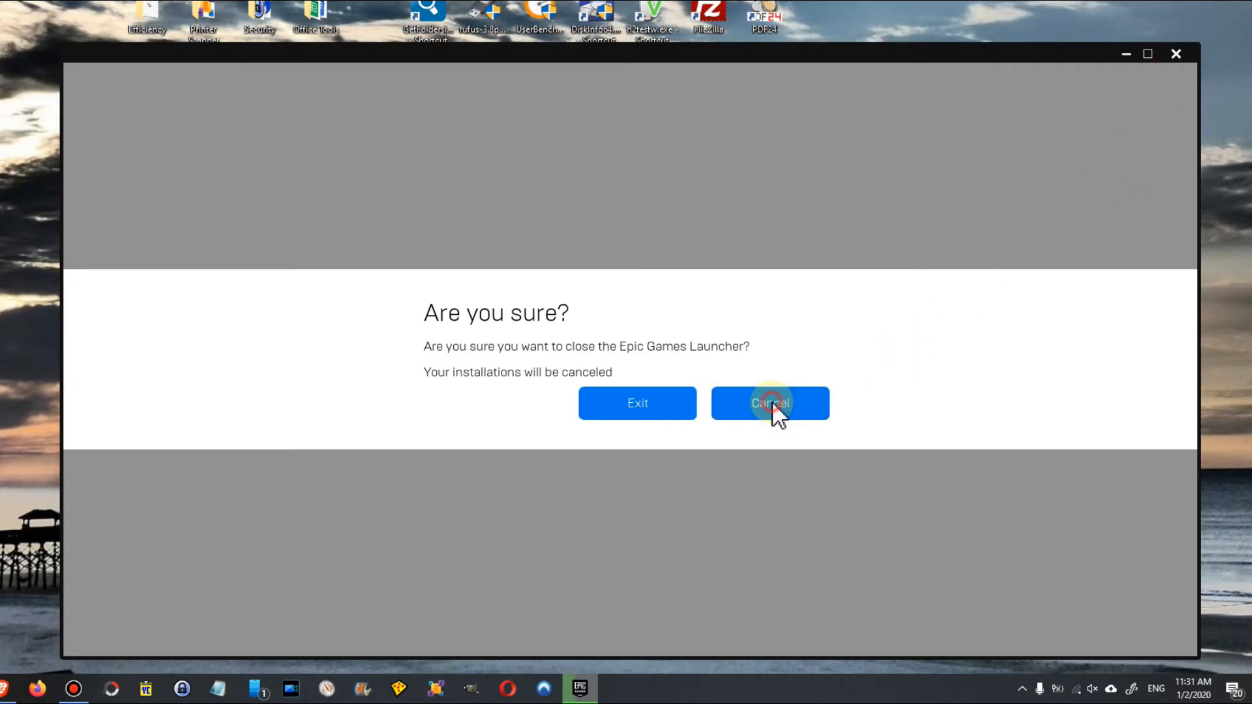
{"action": "left_click", "coordinate": [768, 403]}
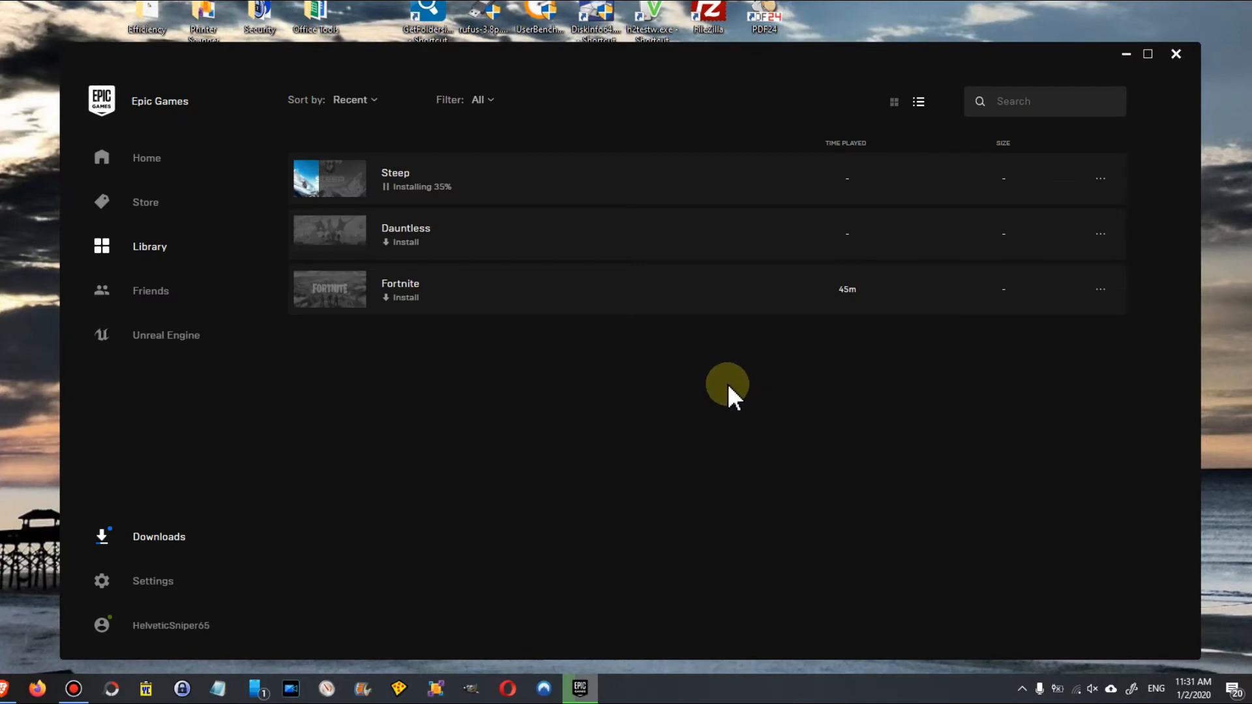
{"action": "mouse_move", "coordinate": [1167, 8]}
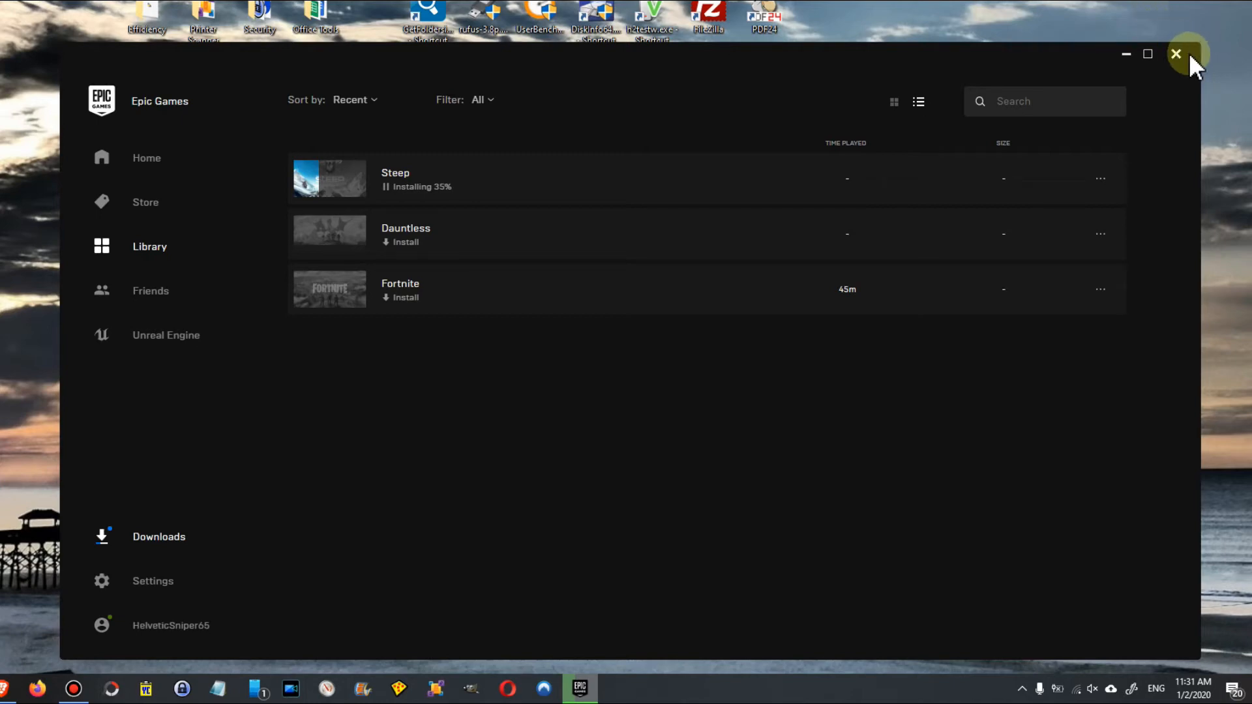
{"action": "mouse_move", "coordinate": [938, 231]}
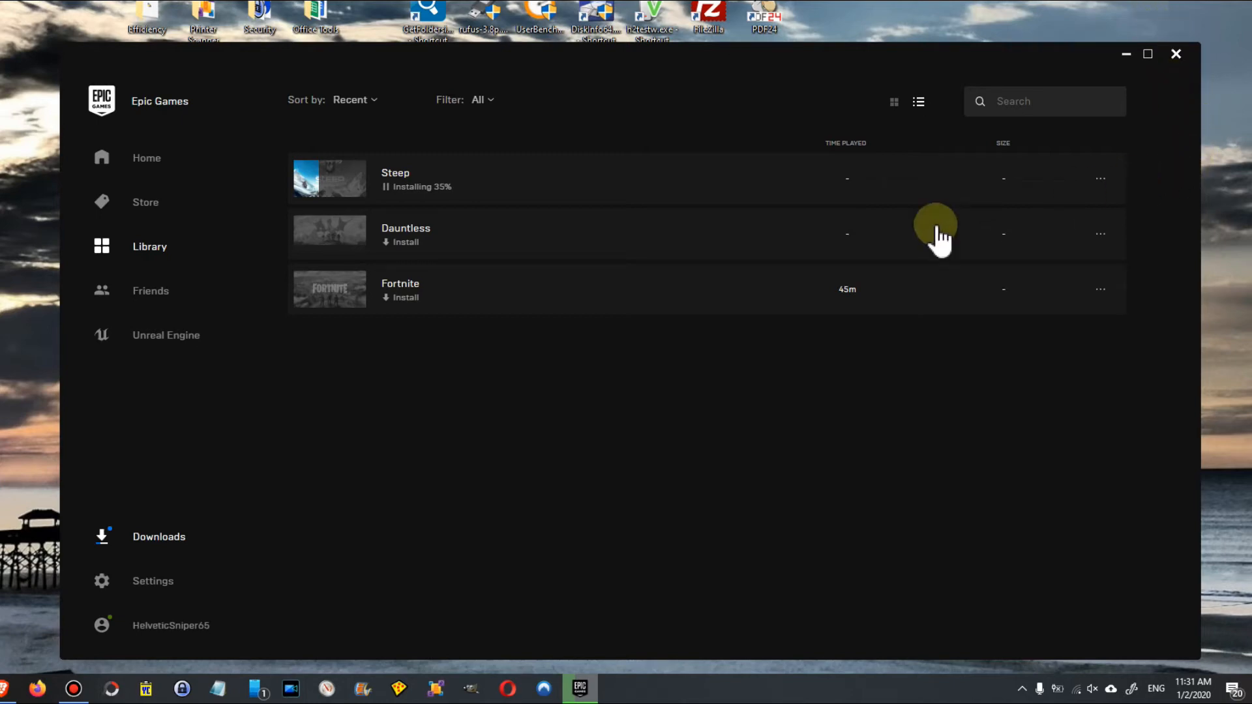
Step: Pause the Steep download, then exit the launcher from the tray menu
{"action": "left_click", "coordinate": [394, 178]}
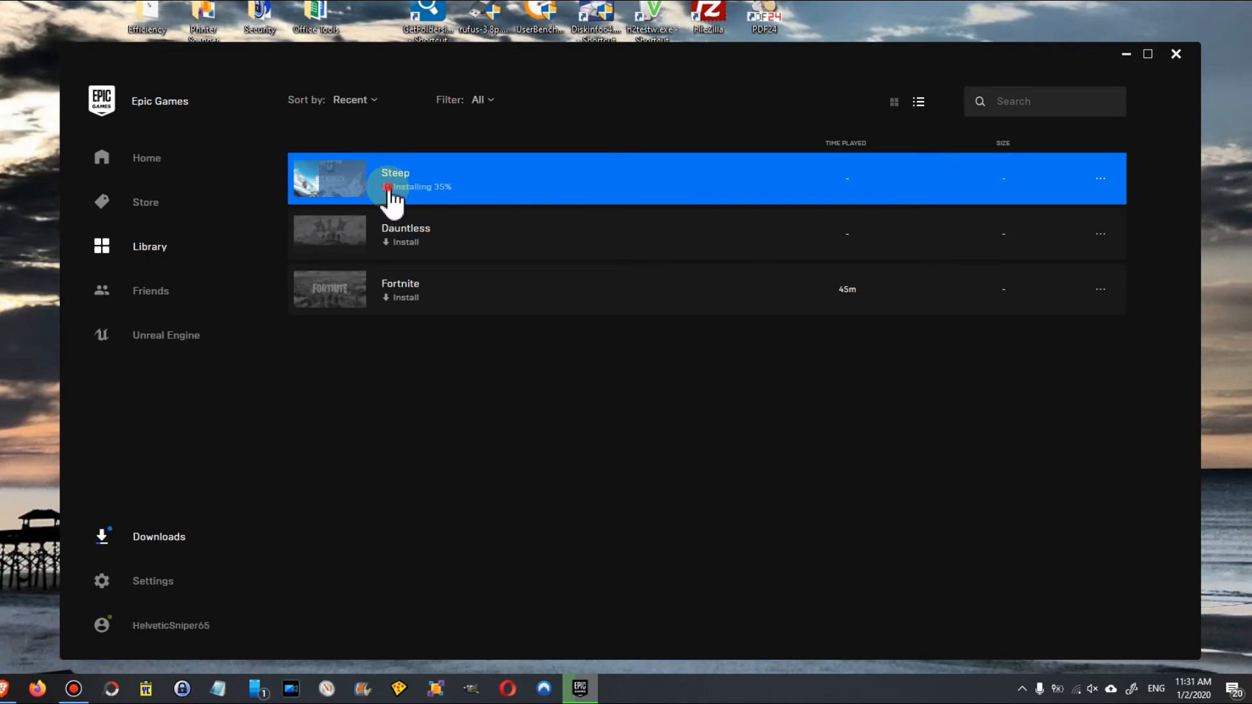
{"action": "left_click", "coordinate": [389, 188]}
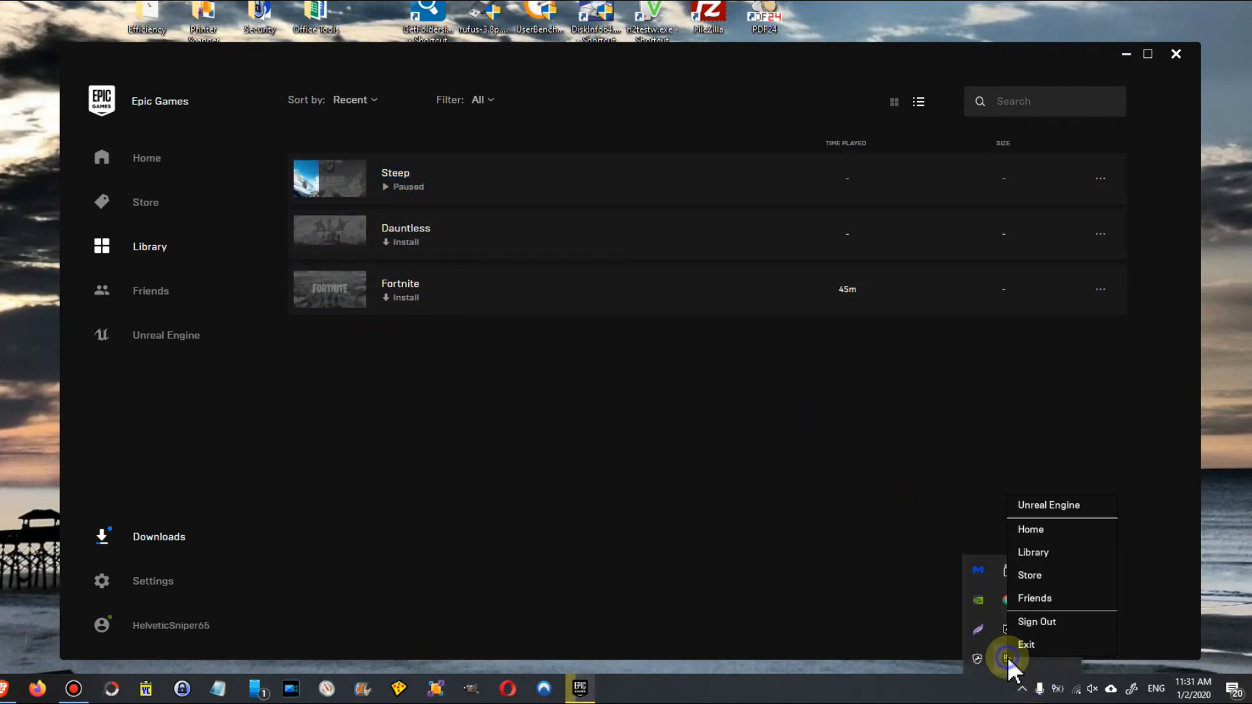
{"action": "left_click", "coordinate": [1025, 644]}
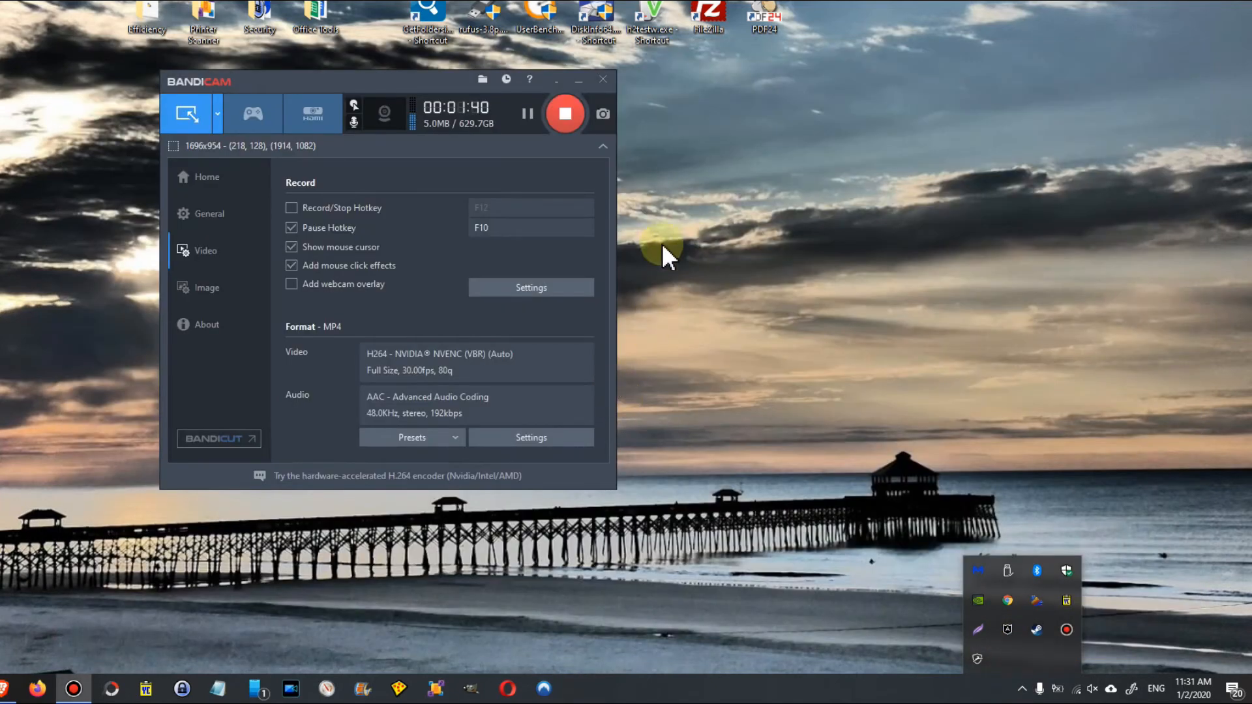
Step: Move the recorder window aside and relaunch Epic Games Launcher from its desktop shortcut
{"action": "left_click", "coordinate": [577, 79]}
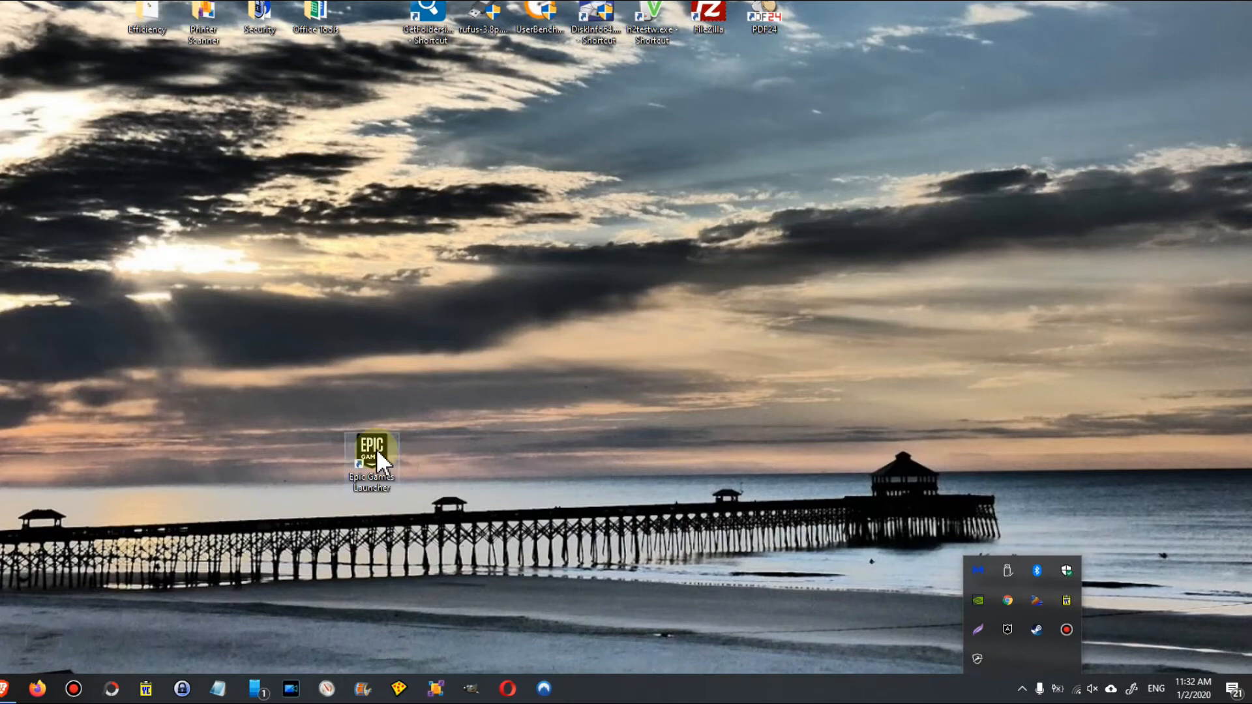
{"action": "mouse_move", "coordinate": [380, 463]}
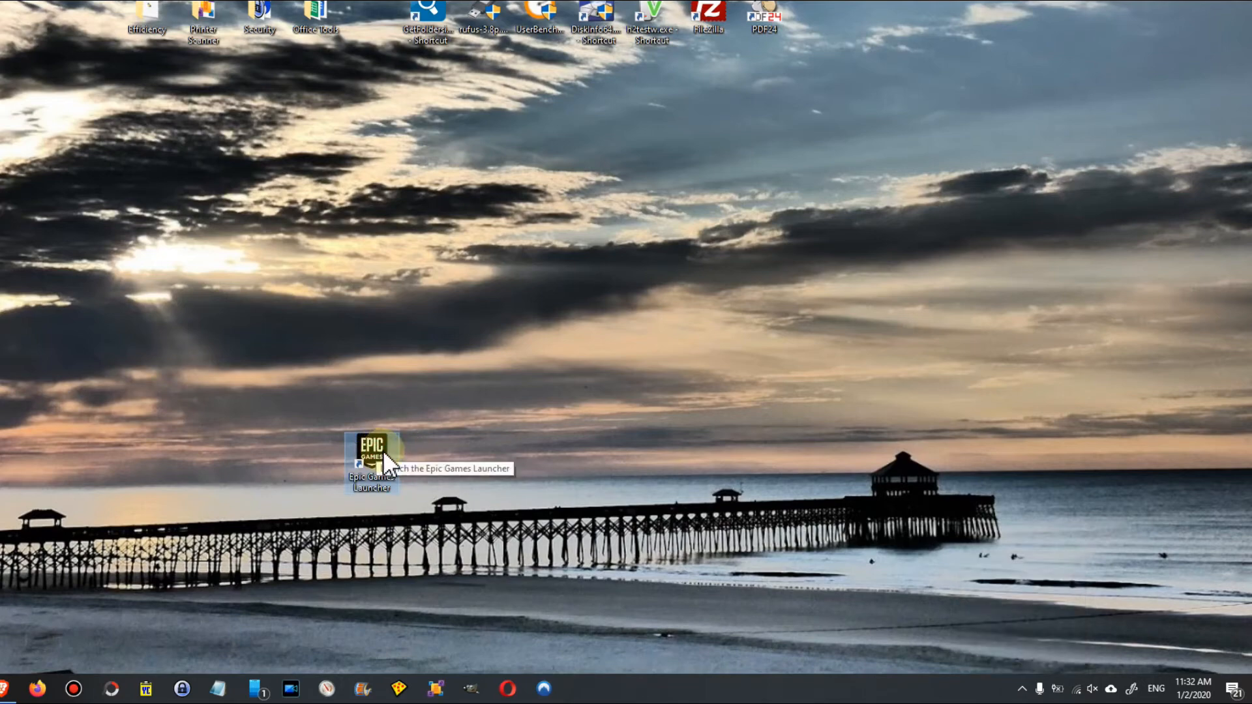
{"action": "double_click", "coordinate": [370, 452]}
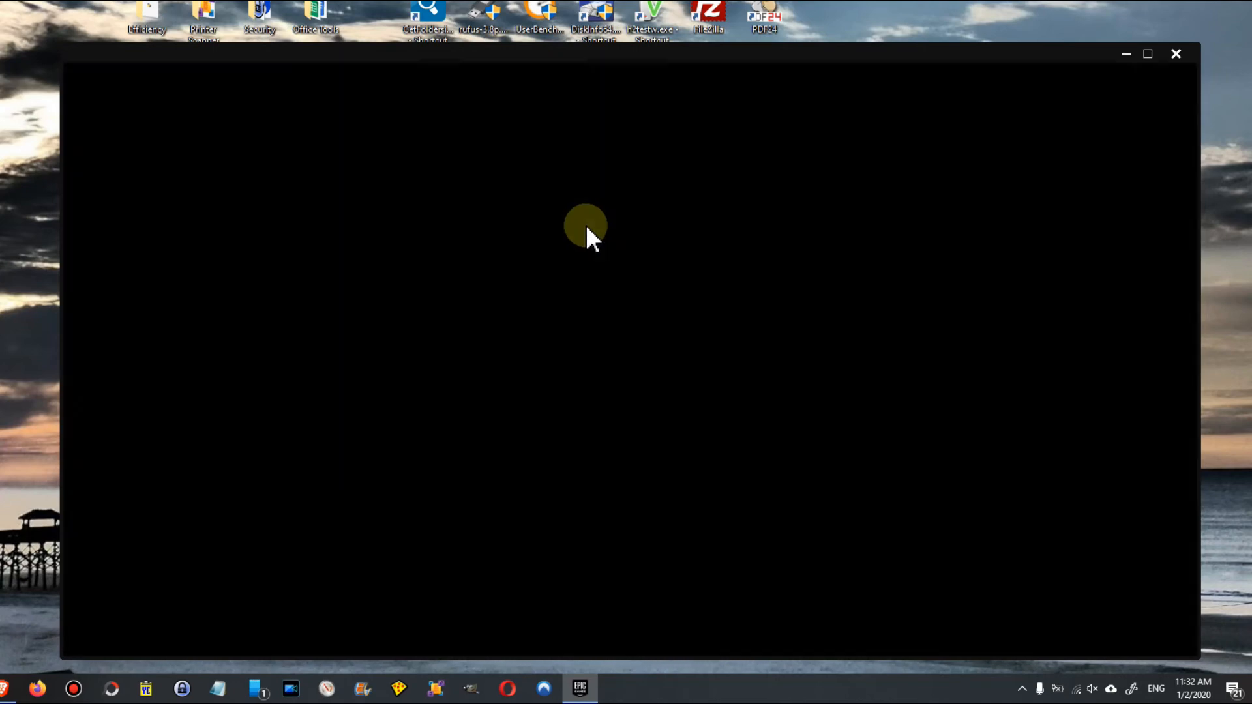
Step: In the Library, resume Steep's paused install so it continues installing around 35%
{"action": "left_click", "coordinate": [149, 246]}
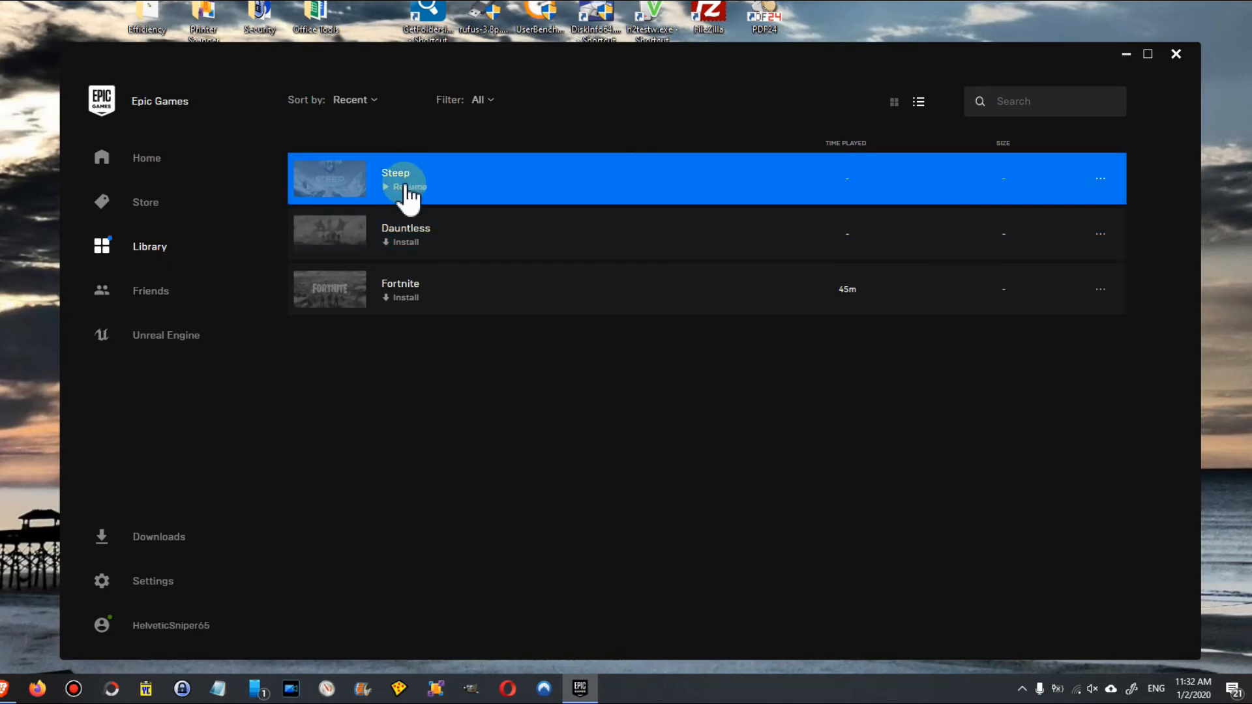
{"action": "left_click", "coordinate": [407, 186]}
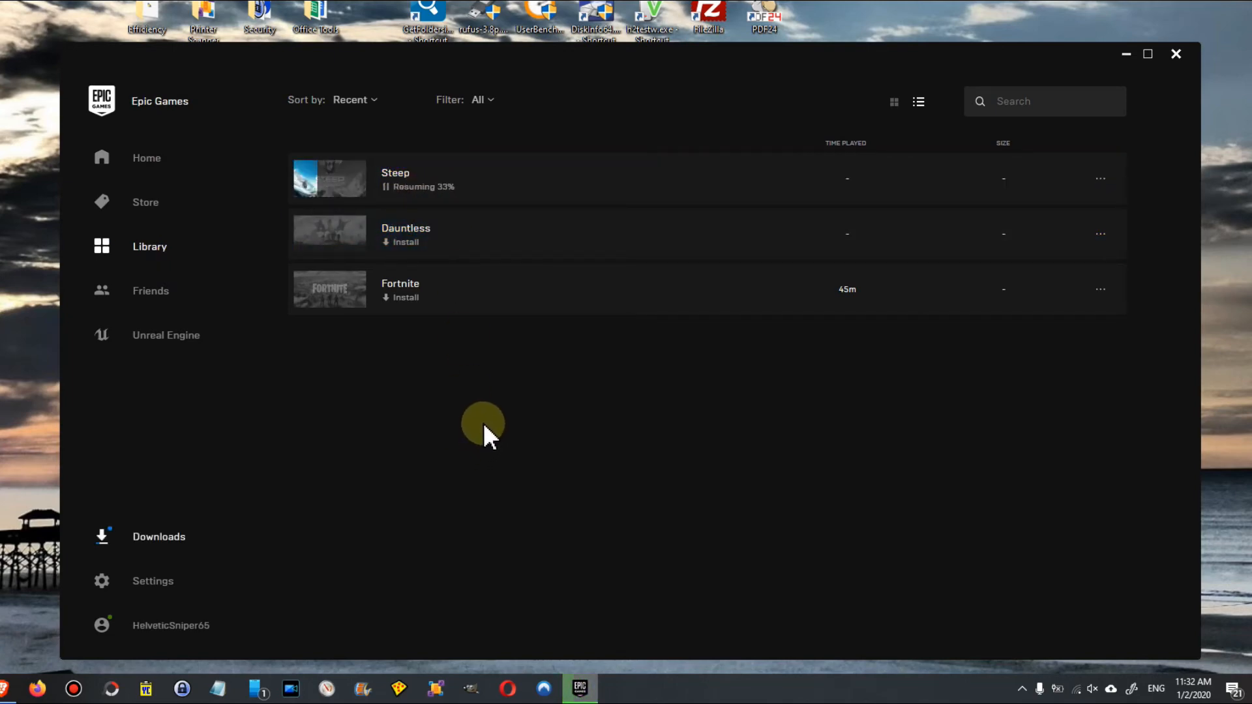
{"action": "mouse_move", "coordinate": [526, 409]}
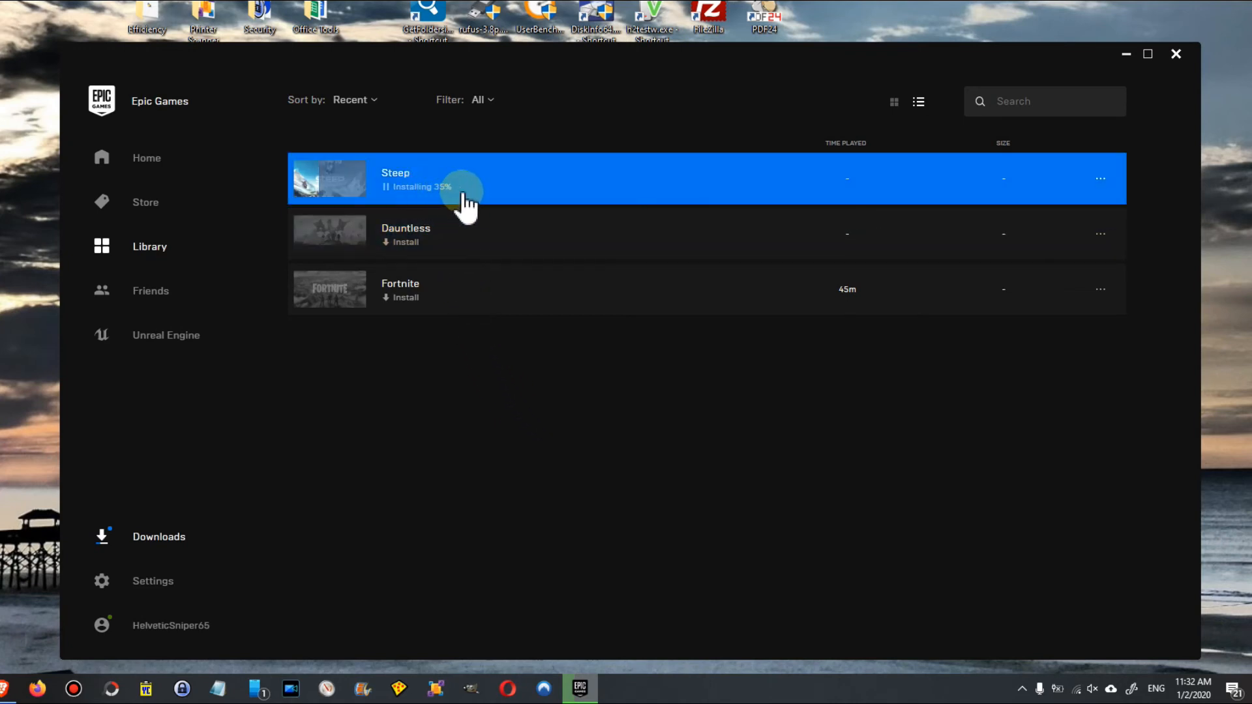
{"action": "mouse_move", "coordinate": [431, 203]}
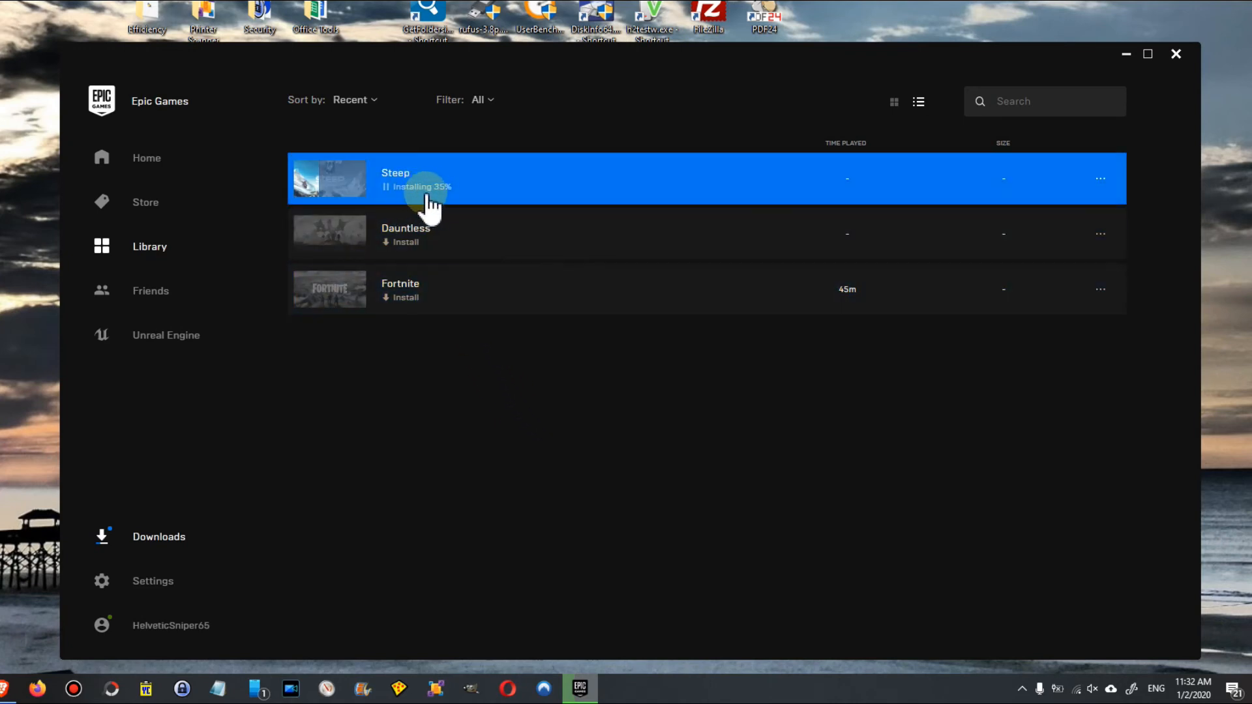
{"action": "mouse_move", "coordinate": [586, 366]}
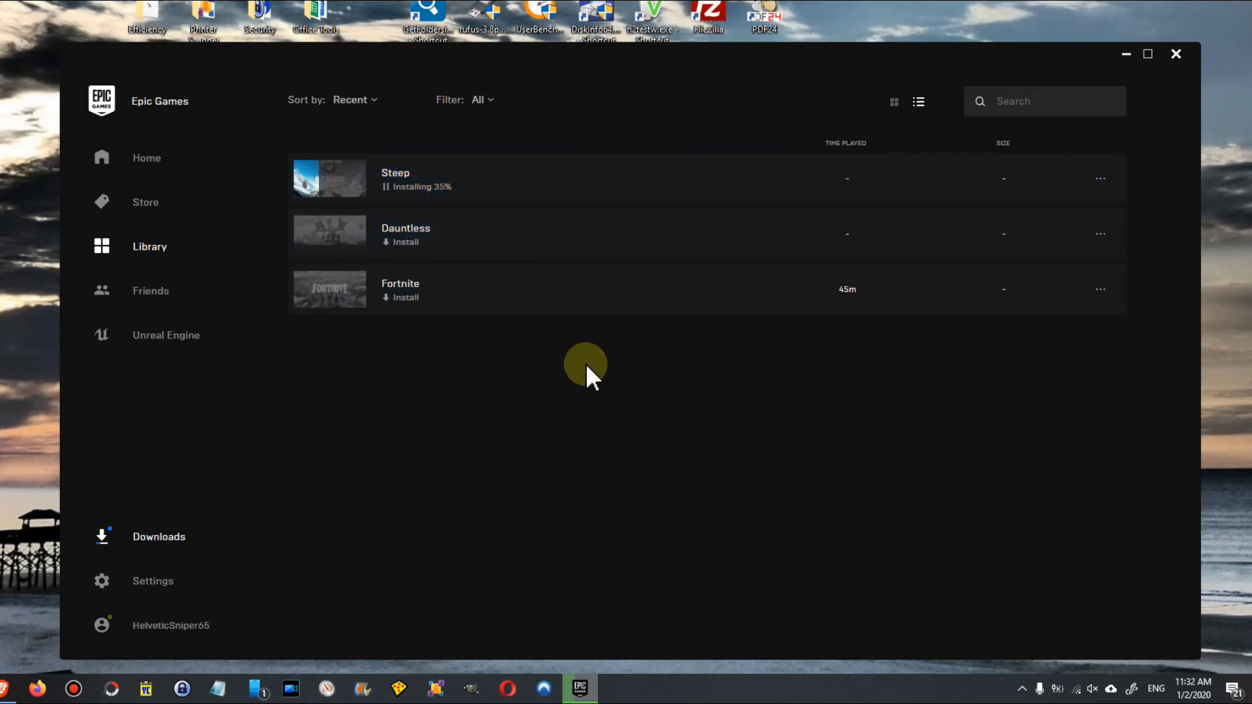